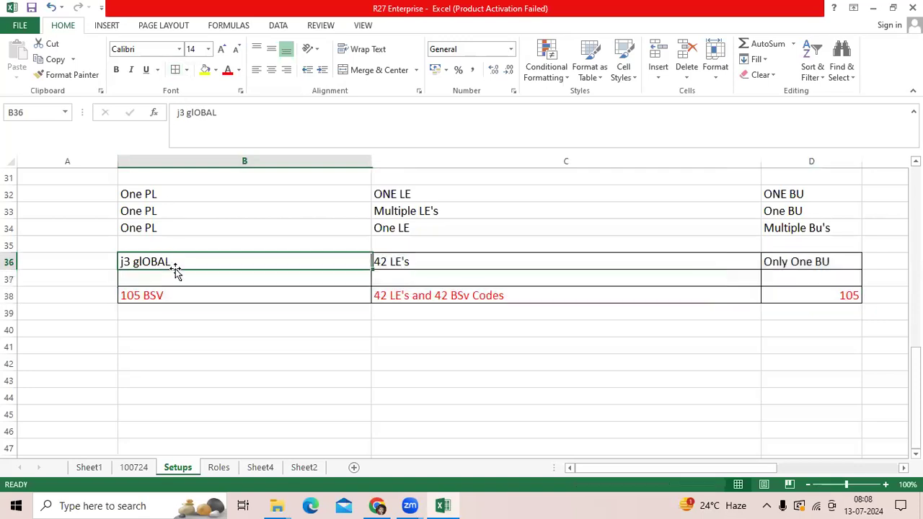
Review the 42 LE's, Only One BU and 105 BSV entries in the Setups table.
{"action": "left_click", "coordinate": [566, 261]}
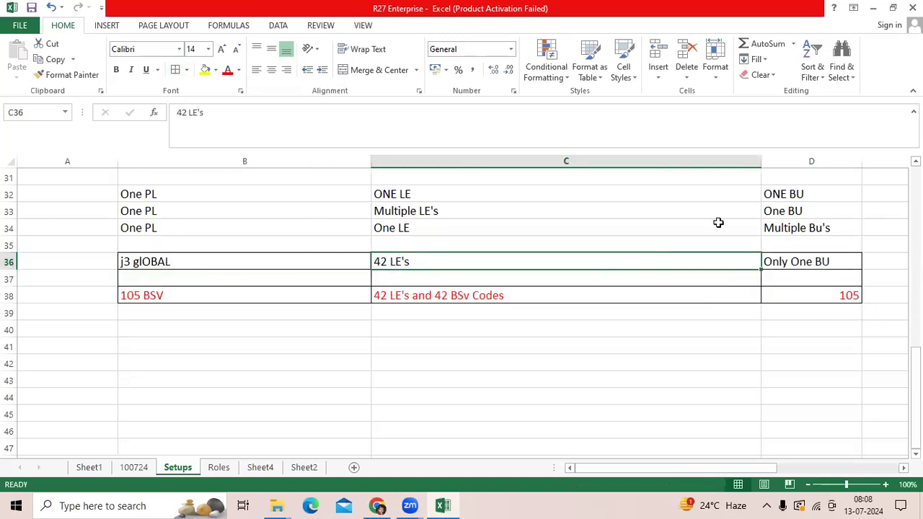
{"action": "left_click", "coordinate": [811, 261]}
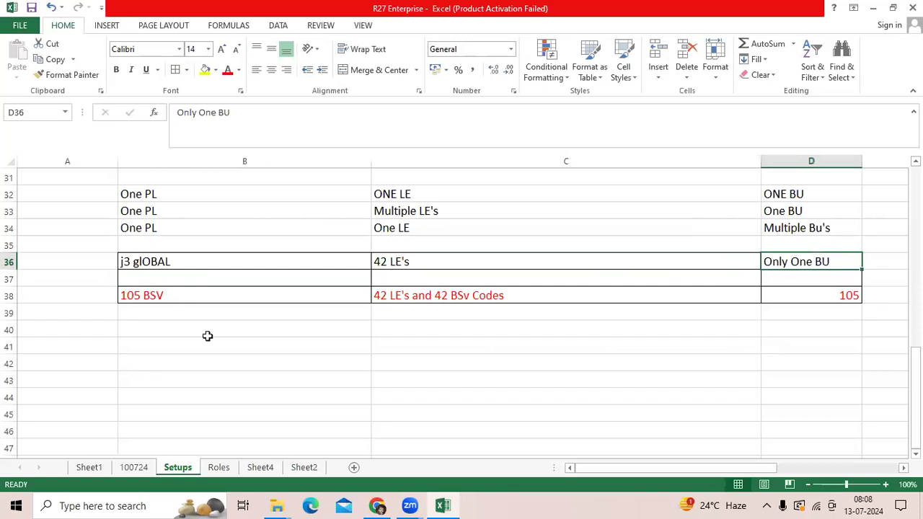
{"action": "left_click", "coordinate": [205, 295]}
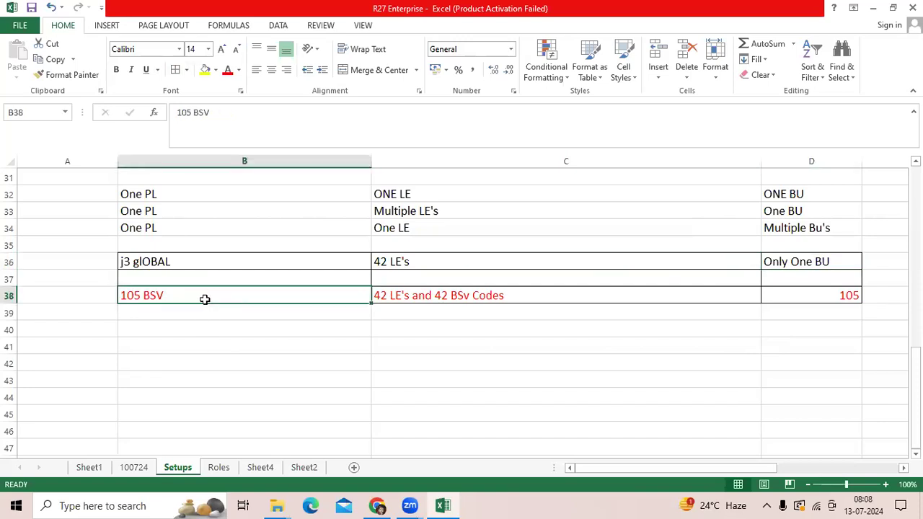
{"action": "mouse_move", "coordinate": [421, 298]}
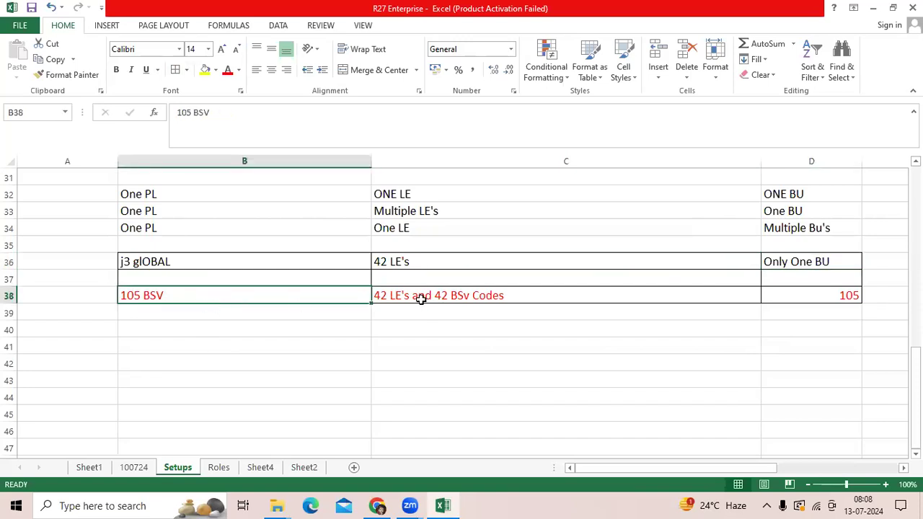
{"action": "left_click", "coordinate": [819, 295]}
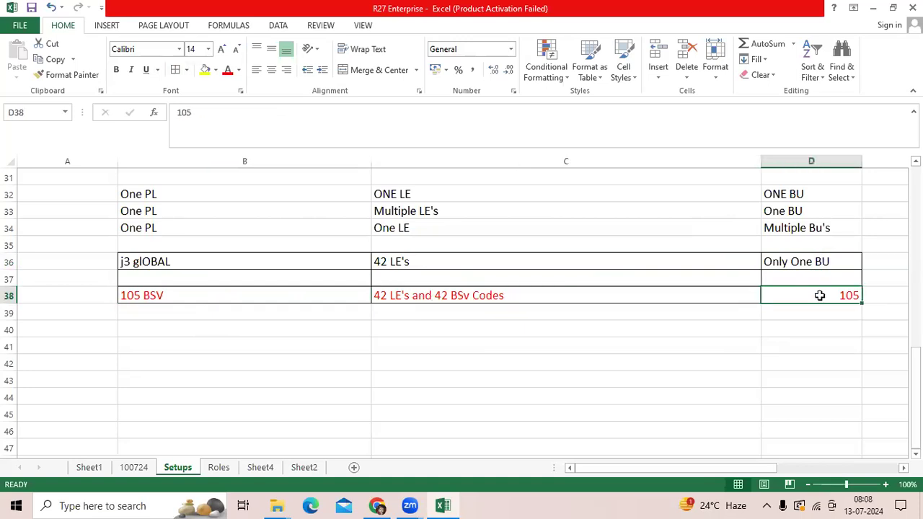
{"action": "mouse_move", "coordinate": [447, 376]}
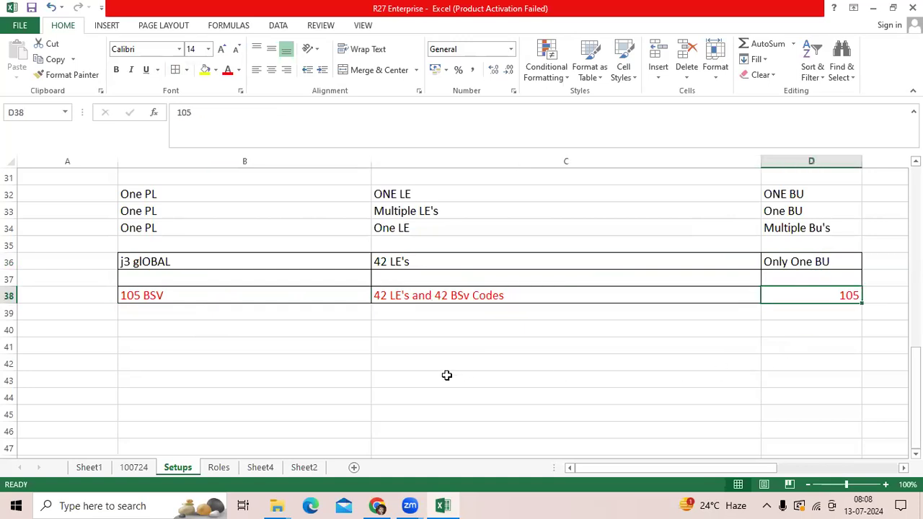
{"action": "mouse_move", "coordinate": [415, 390]}
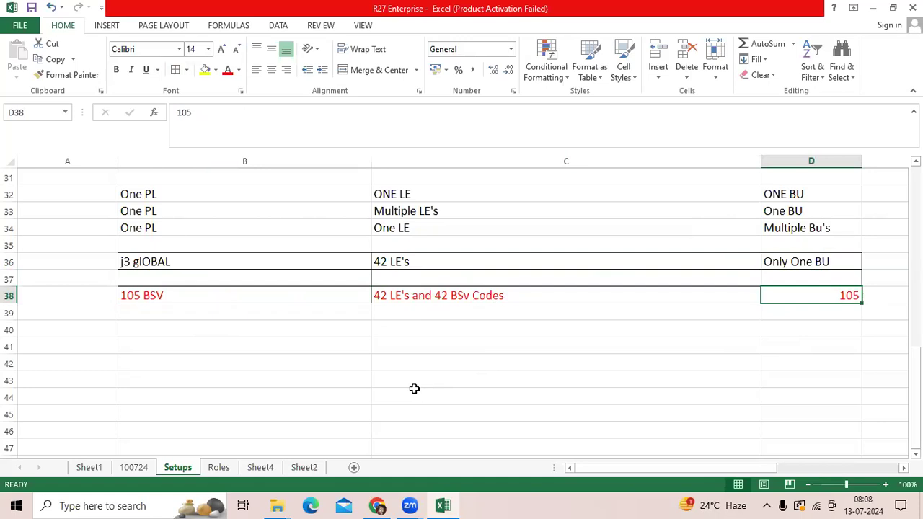
{"action": "left_click", "coordinate": [193, 295]}
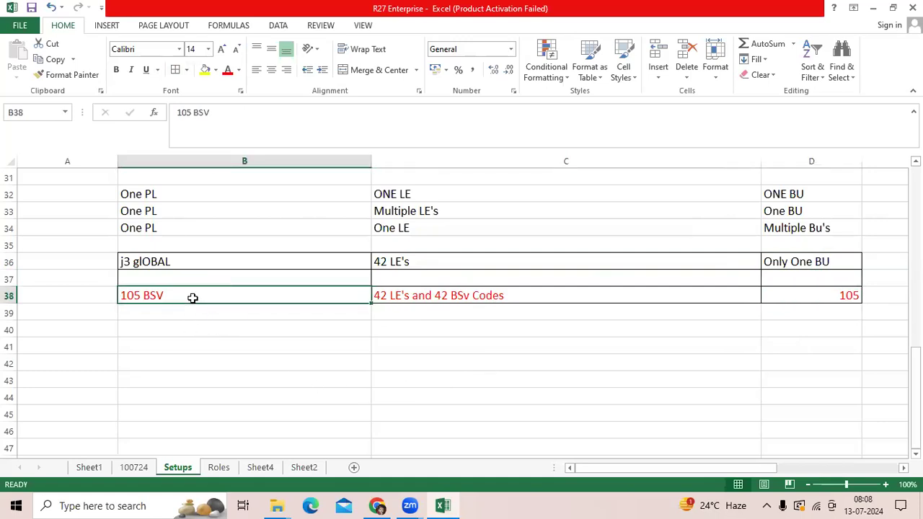
{"action": "left_click", "coordinate": [243, 329]}
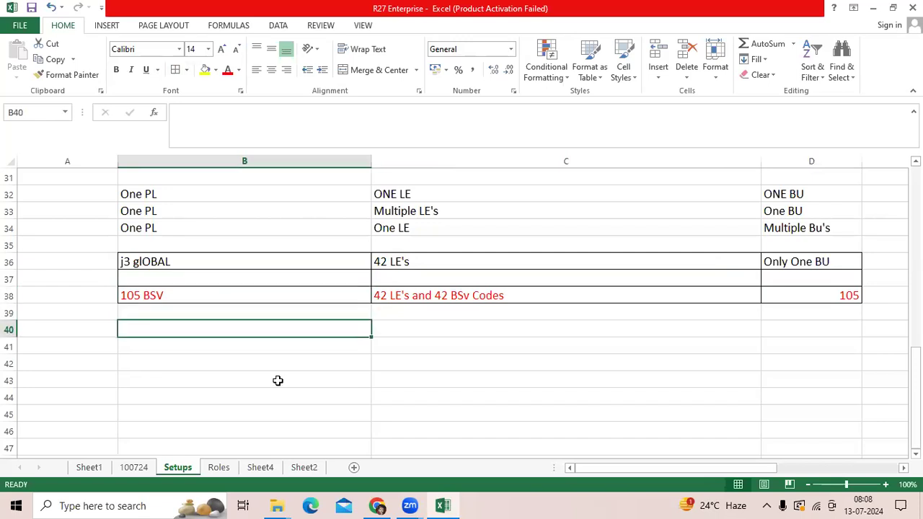
{"action": "left_click", "coordinate": [244, 347]}
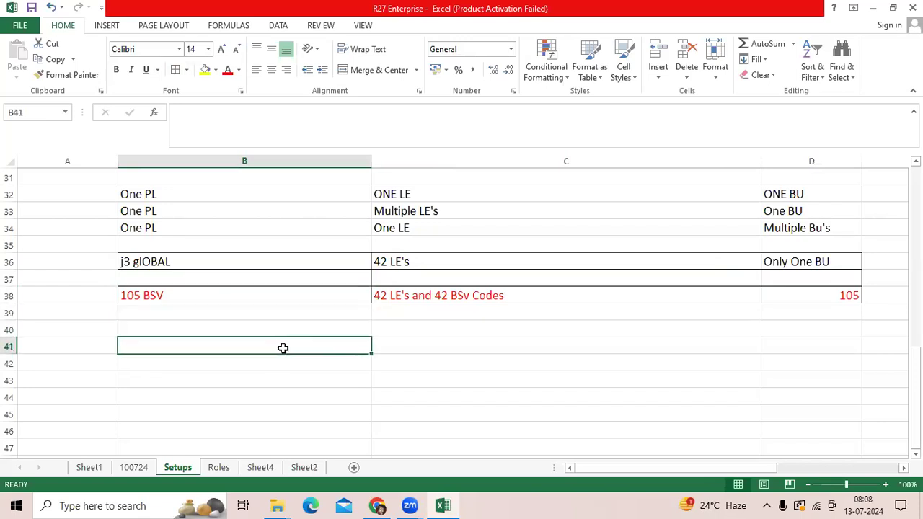
Enter the note 'Book the Transactions in AP and AR with BSV Code wise like' with 105/106/107.
{"action": "left_click", "coordinate": [566, 346]}
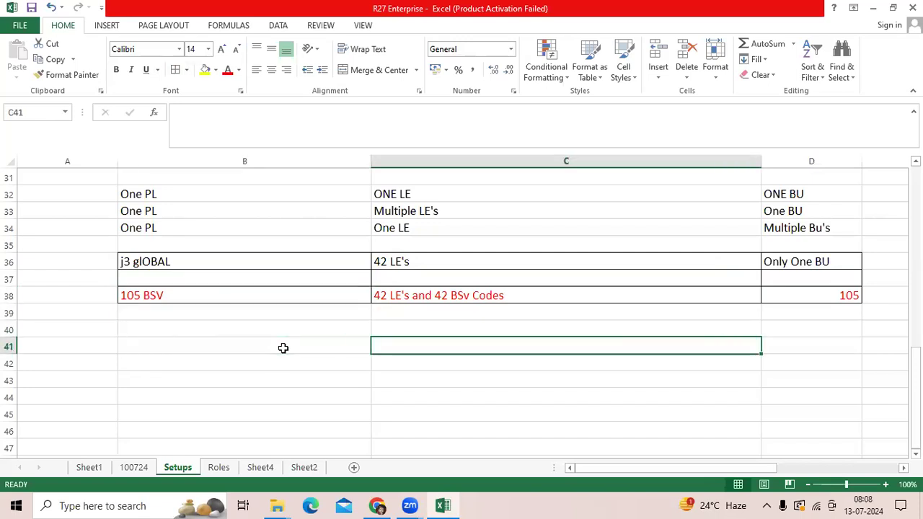
{"action": "type", "text": "Book the Tr"}
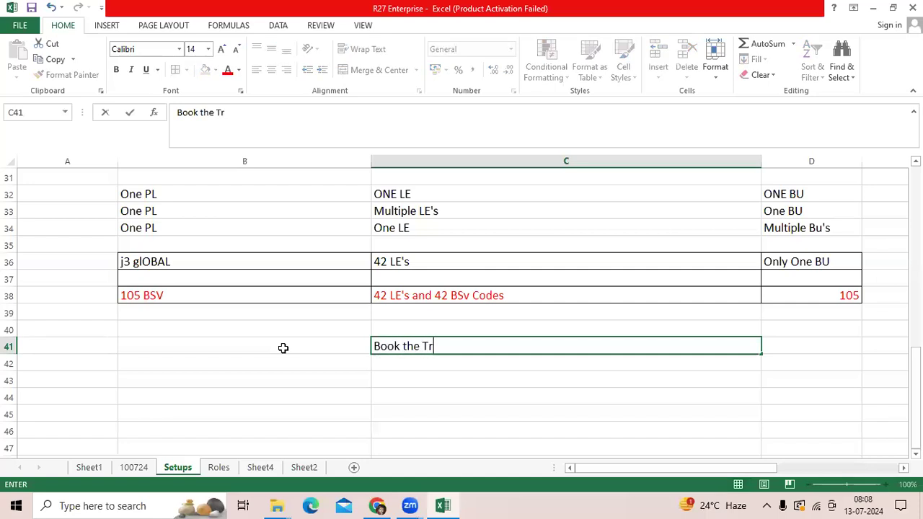
{"action": "type", "text": "ansactions"}
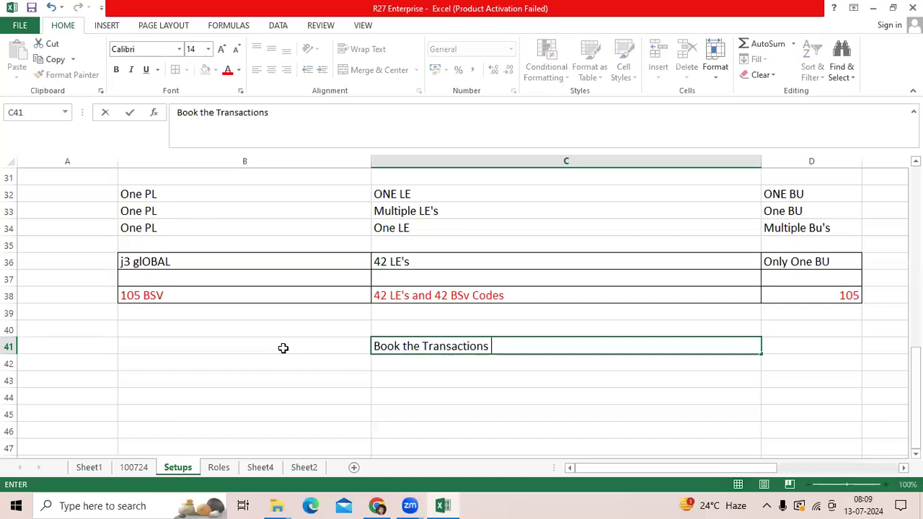
{"action": "type", "text": "in AP and AR"}
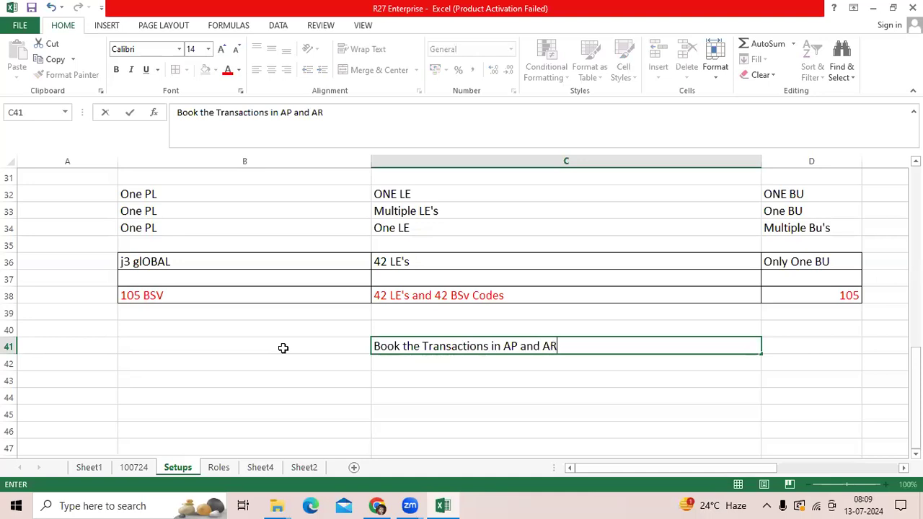
{"action": "type", "text": "with BSV C"}
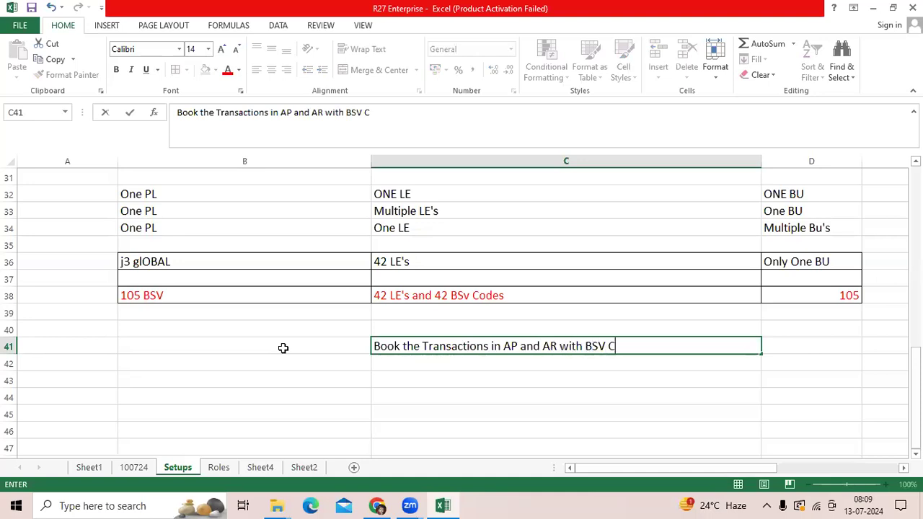
{"action": "type", "text": "ode wise like"}
{"action": "left_click", "coordinate": [811, 346]}
{"action": "type", "text": "105"}
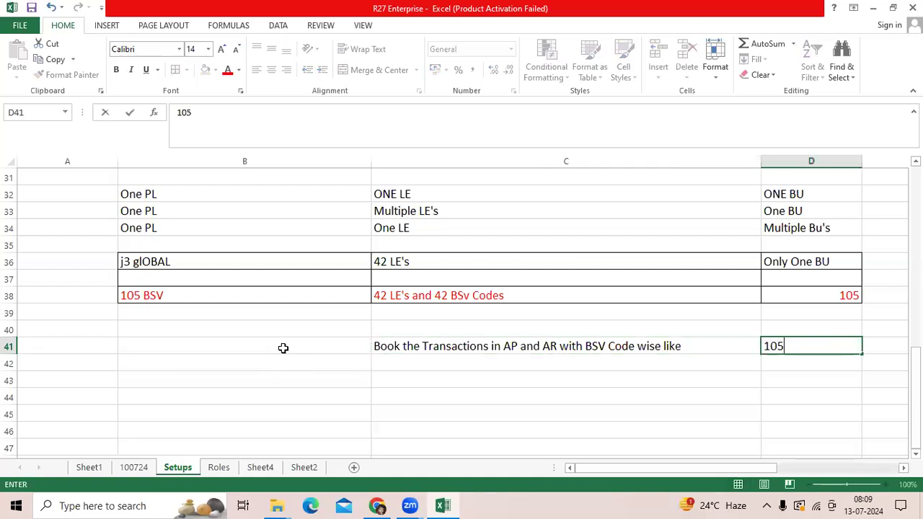
{"action": "type", "text": "/106/107"}
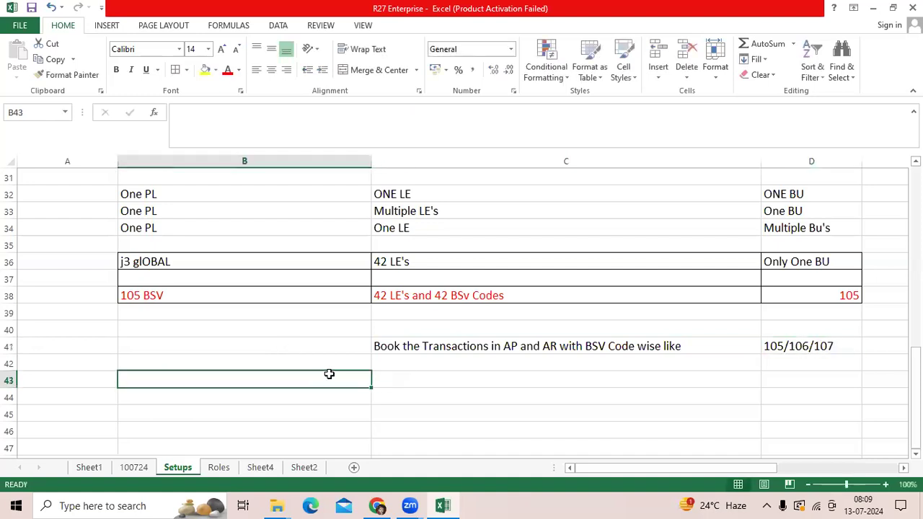
Add a 'Year end closure' heading noting to run the income and expense statement.
{"action": "type", "text": "Year en"}
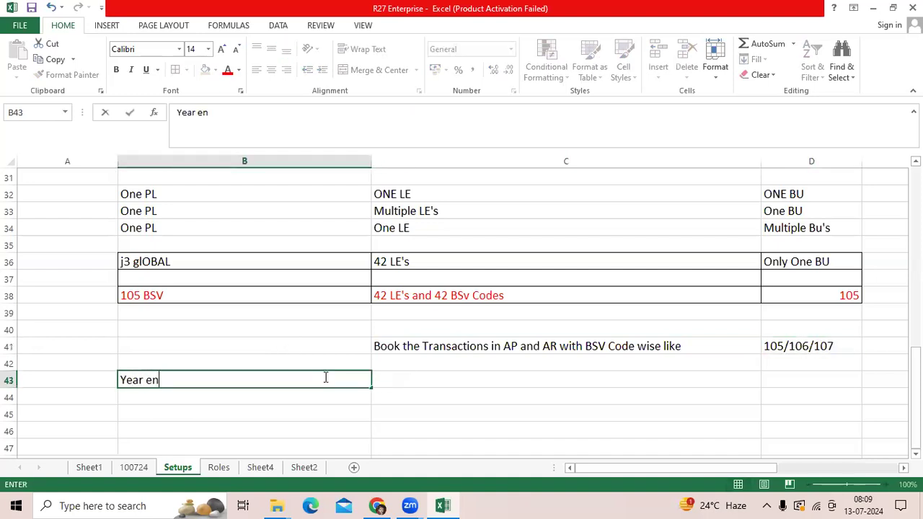
{"action": "type", "text": "d closure"}
{"action": "left_click", "coordinate": [566, 380]}
{"action": "type", "text": "when you"}
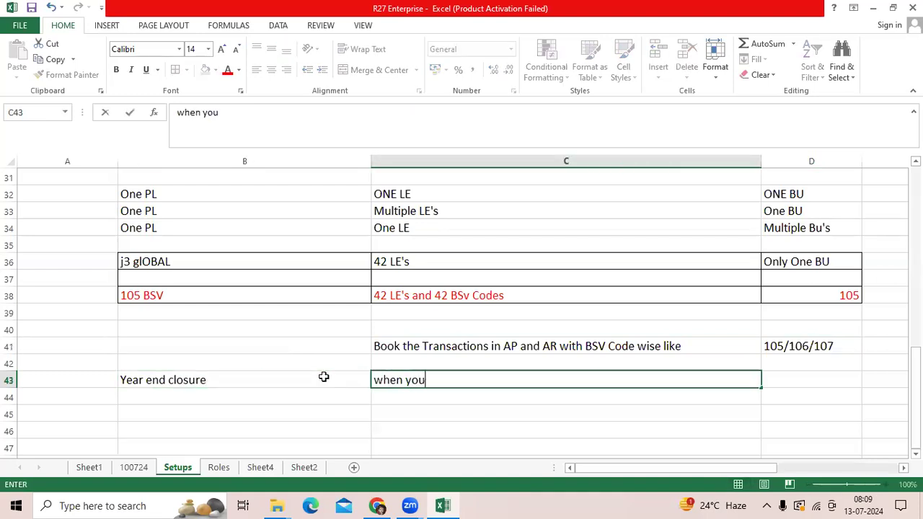
{"action": "type", "text": "run the inco"}
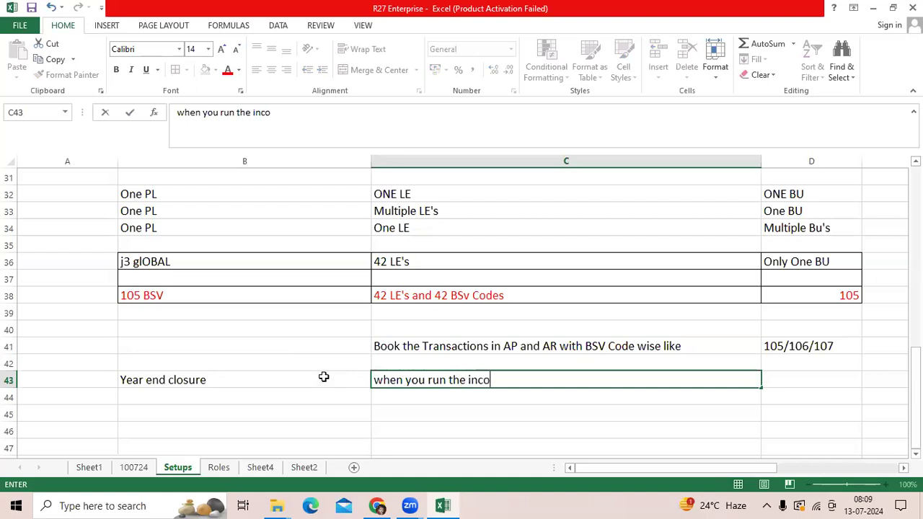
{"action": "type", "text": "me and expe"}
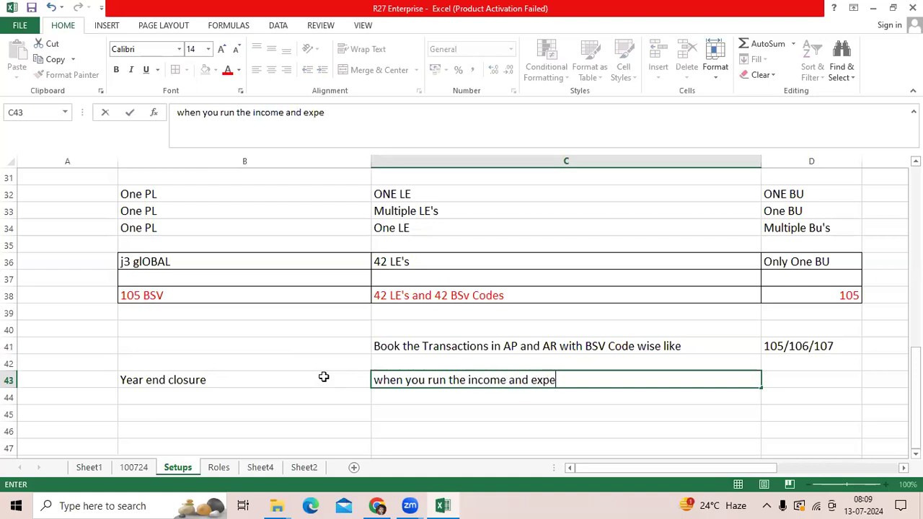
{"action": "type", "text": "nse statements"}
{"action": "left_click", "coordinate": [566, 398]}
{"action": "type", "text": ">>"}
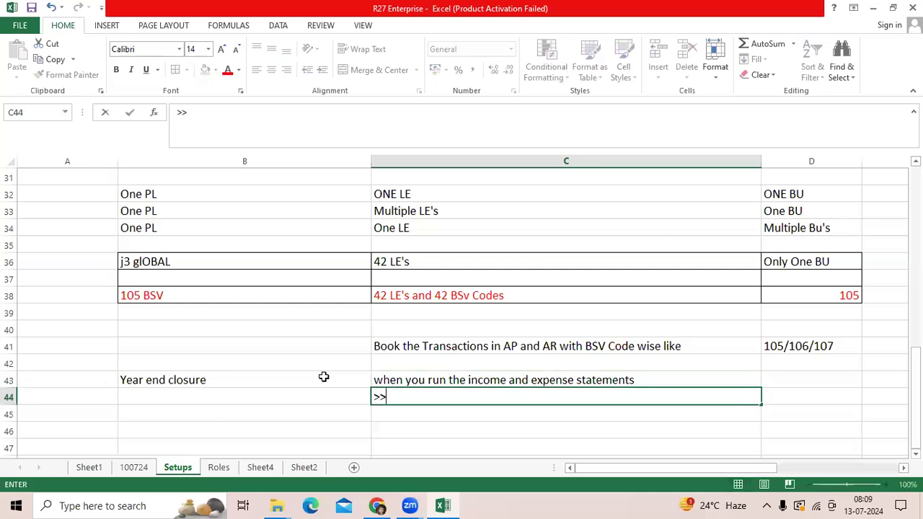
Add 'System automatically update the Retained earning Amount/Acc for BSV code wise'.
{"action": "type", "text": "System automa"}
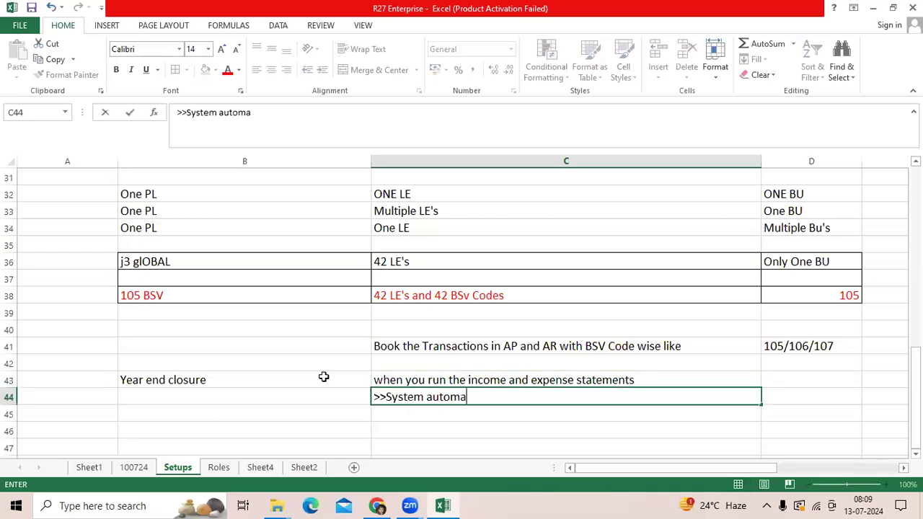
{"action": "type", "text": "tically u"}
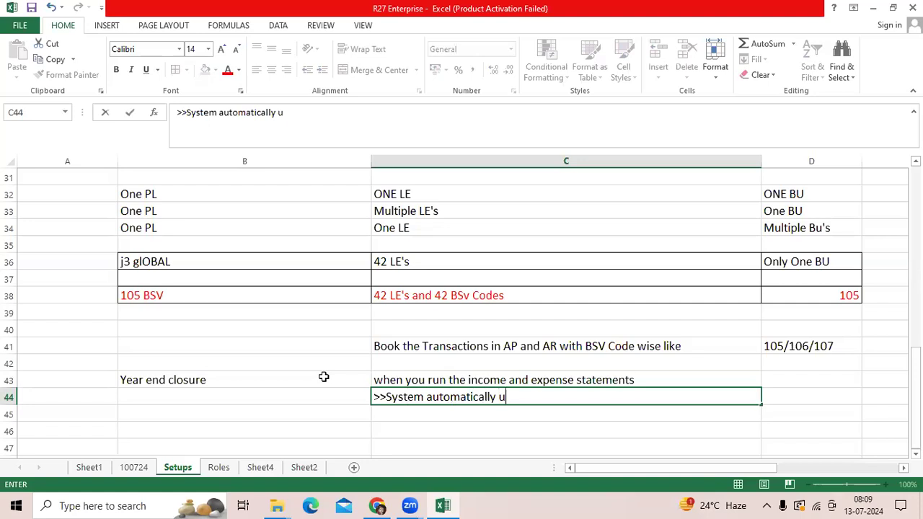
{"action": "type", "text": "dpate the"}
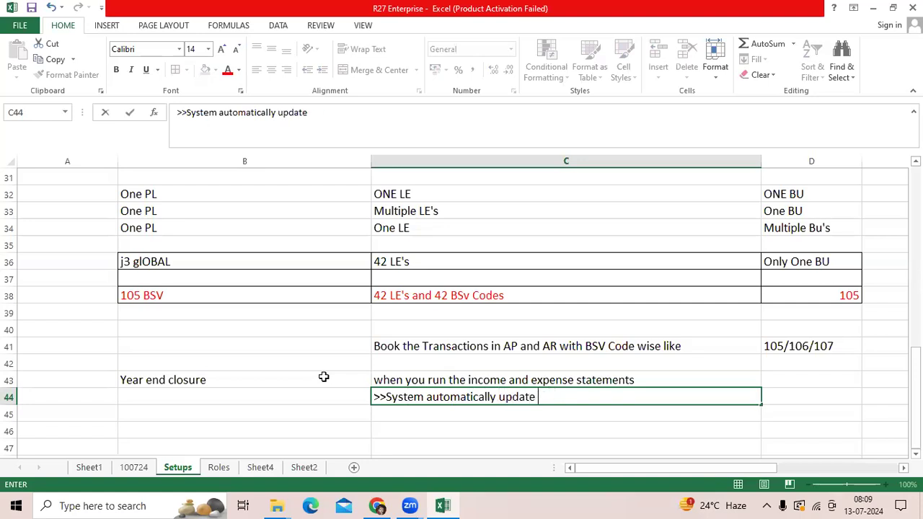
{"action": "type", "text": "the"}
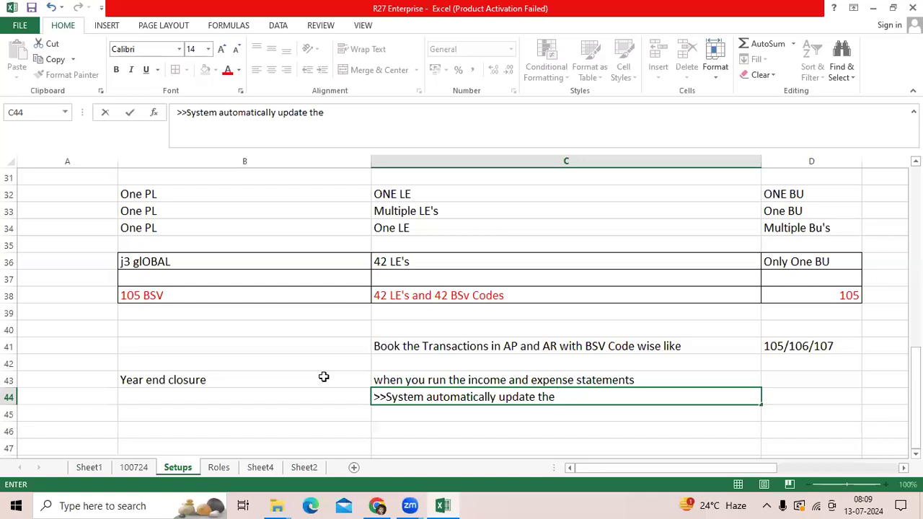
{"action": "type", "text": "Retained e"}
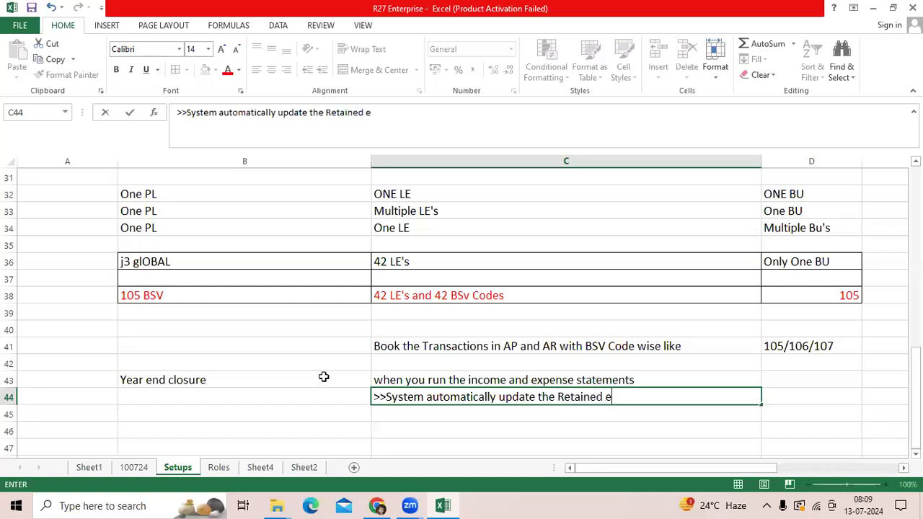
{"action": "type", "text": "arning Amou"}
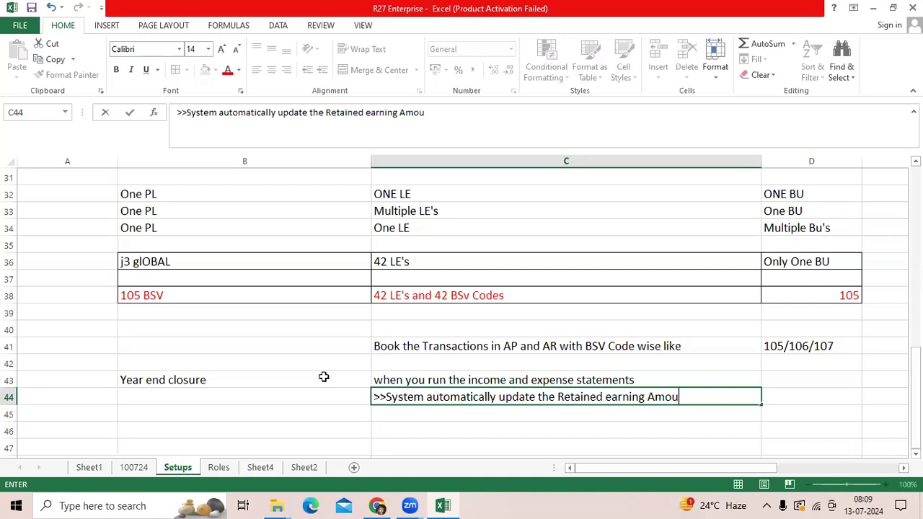
{"action": "type", "text": "nt/Acc fo"}
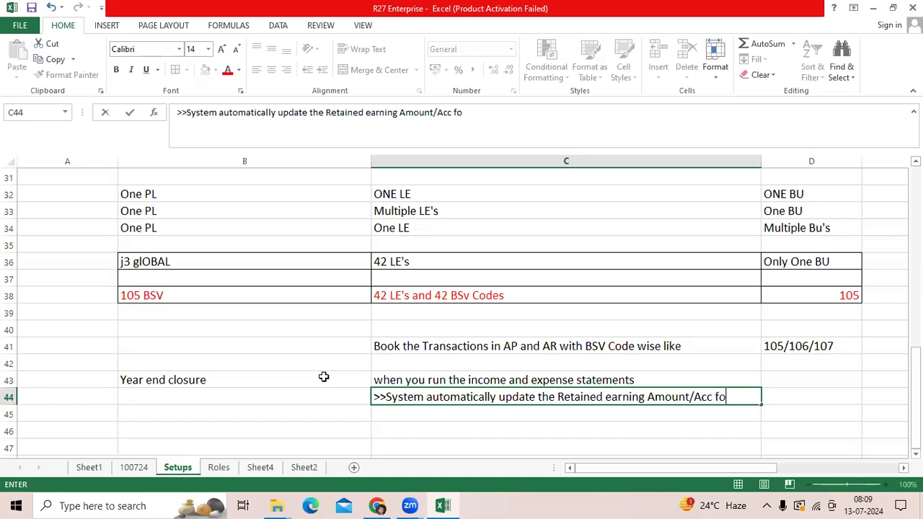
{"action": "type", "text": "r BSV"}
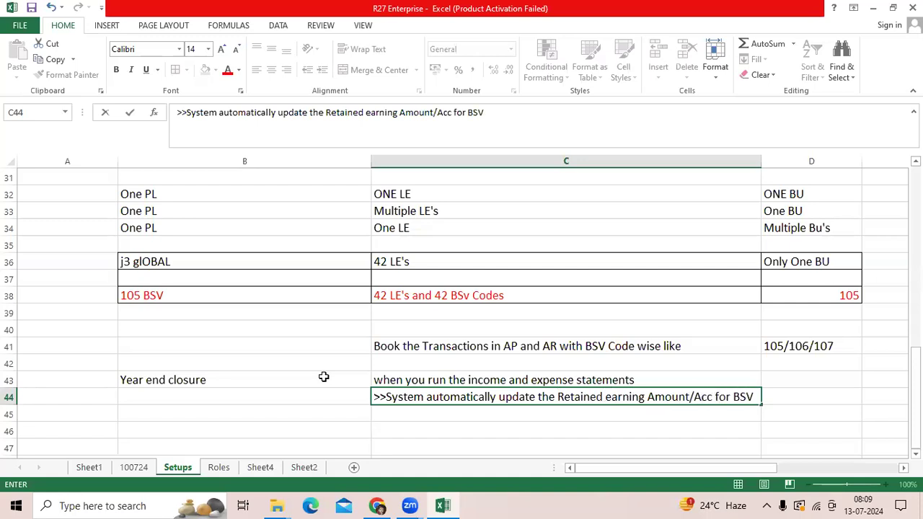
{"action": "type", "text": "code wise"}
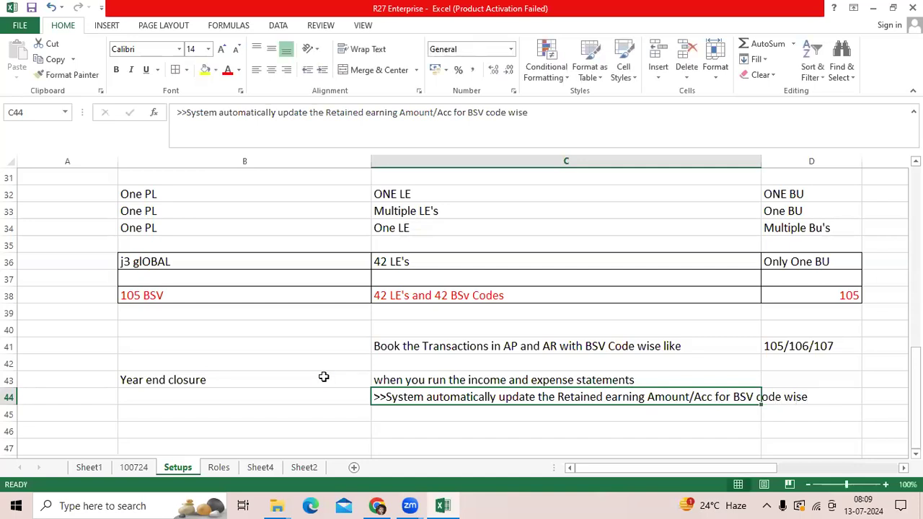
{"action": "scroll", "scroll_direction": "down", "scroll_amount": 3}
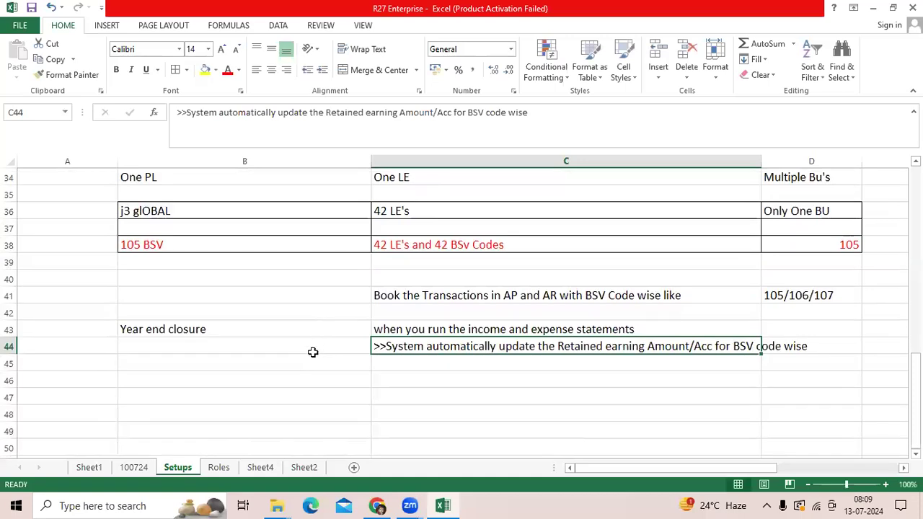
{"action": "mouse_move", "coordinate": [313, 369]}
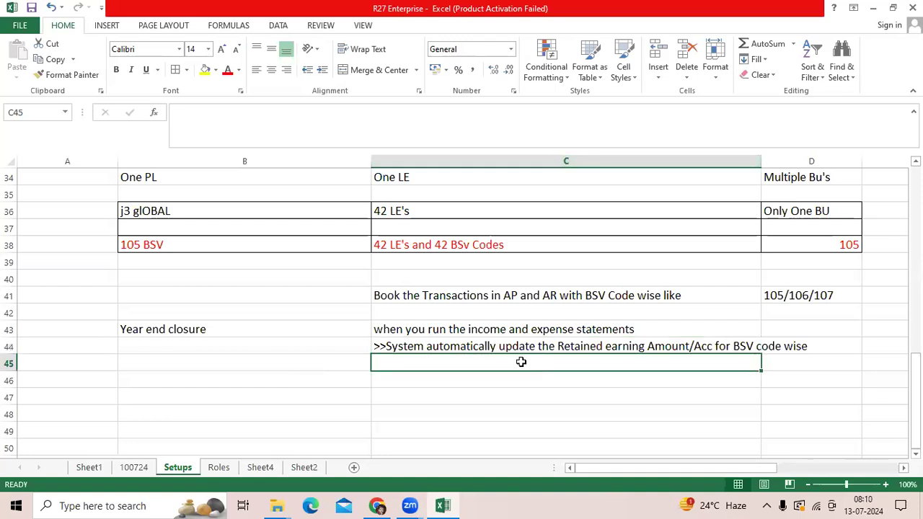
{"action": "mouse_move", "coordinate": [439, 258]}
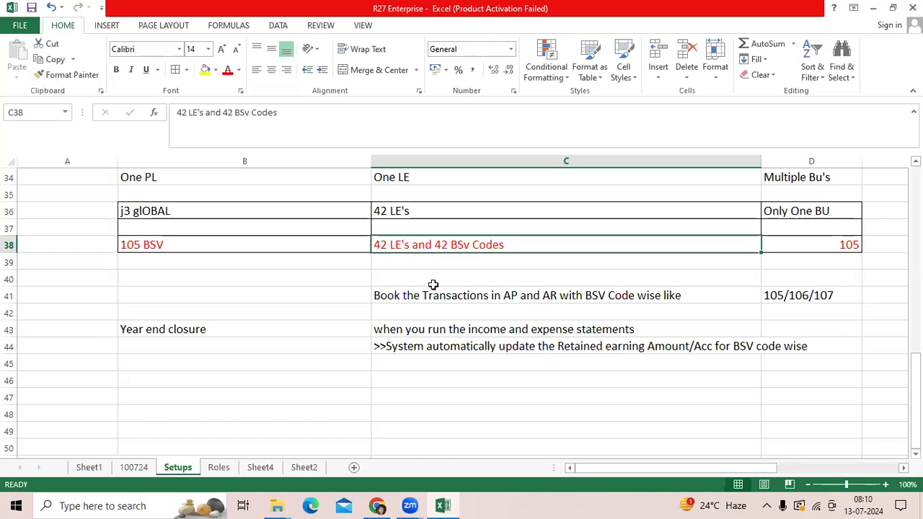
{"action": "mouse_move", "coordinate": [475, 274]}
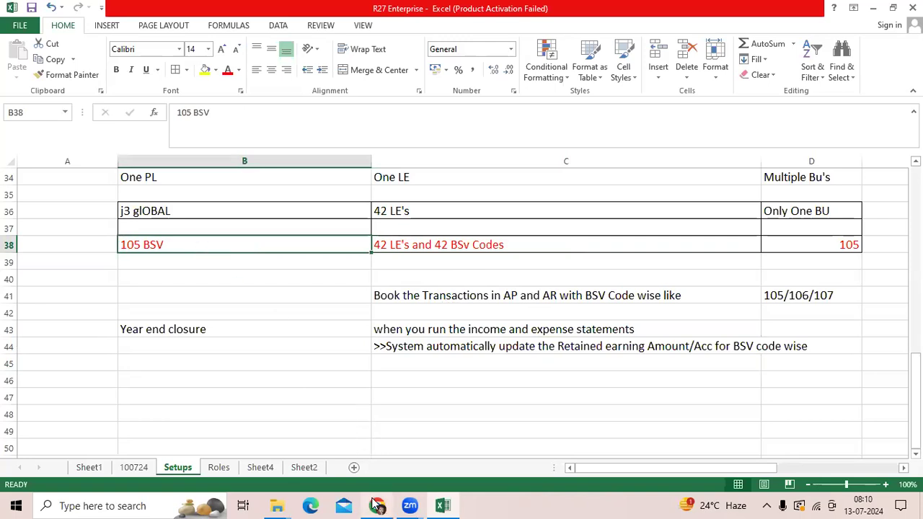
Open the Period Close page for KCP INDIA Primary Ledger from General Accounting in Oracle Fusion.
{"action": "left_click", "coordinate": [377, 505]}
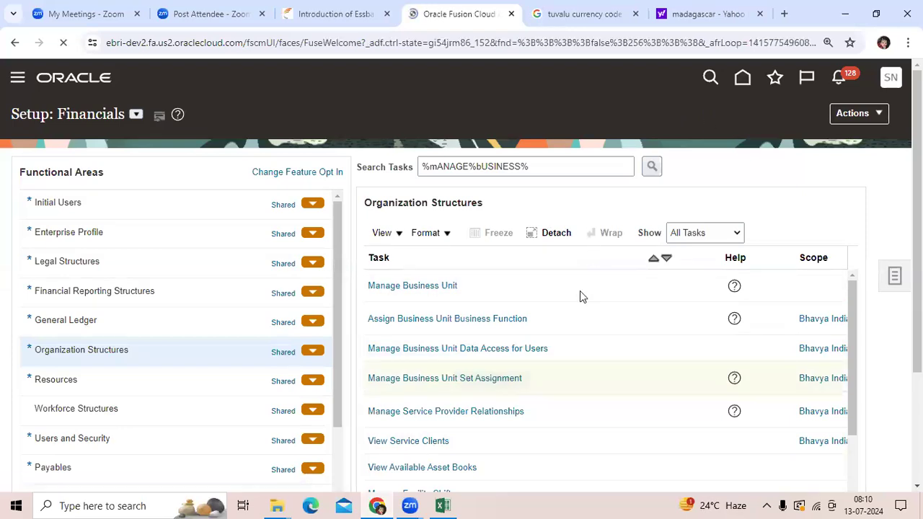
{"action": "left_click", "coordinate": [742, 77]}
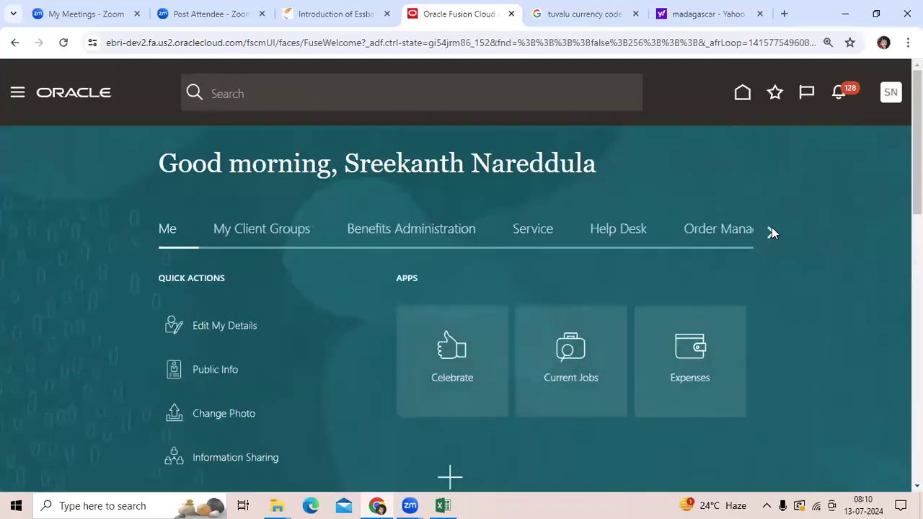
{"action": "left_click", "coordinate": [772, 232]}
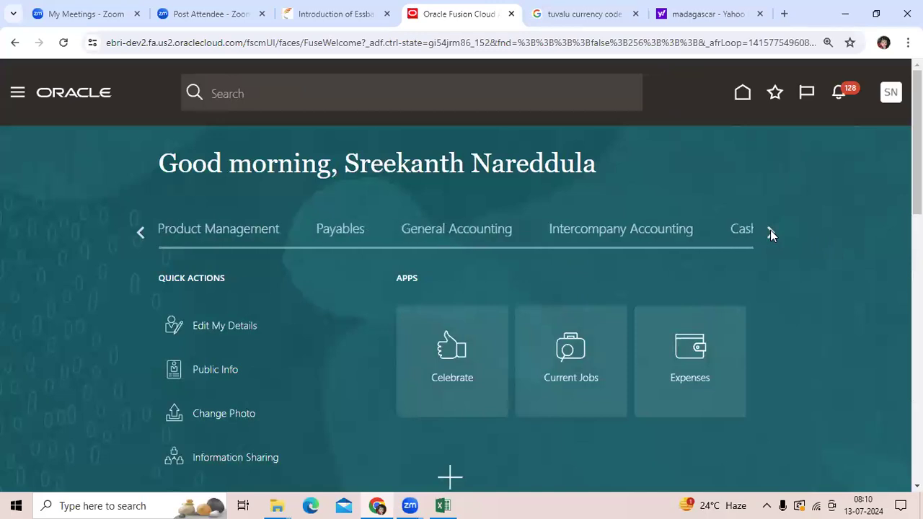
{"action": "left_click", "coordinate": [457, 228]}
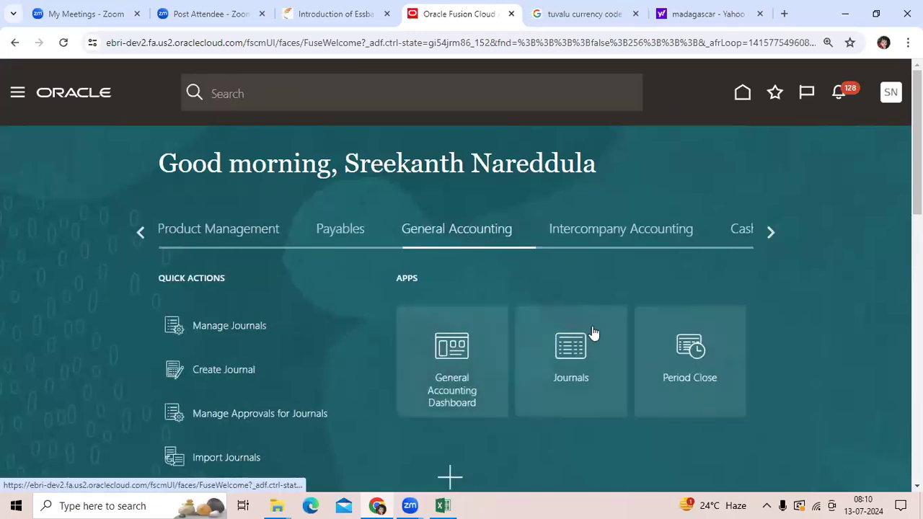
{"action": "left_click", "coordinate": [570, 360]}
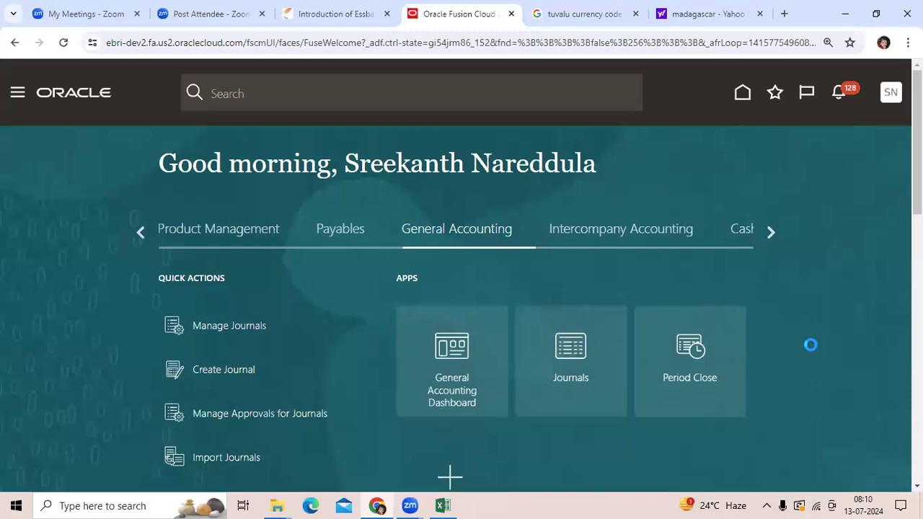
{"action": "left_click", "coordinate": [689, 360]}
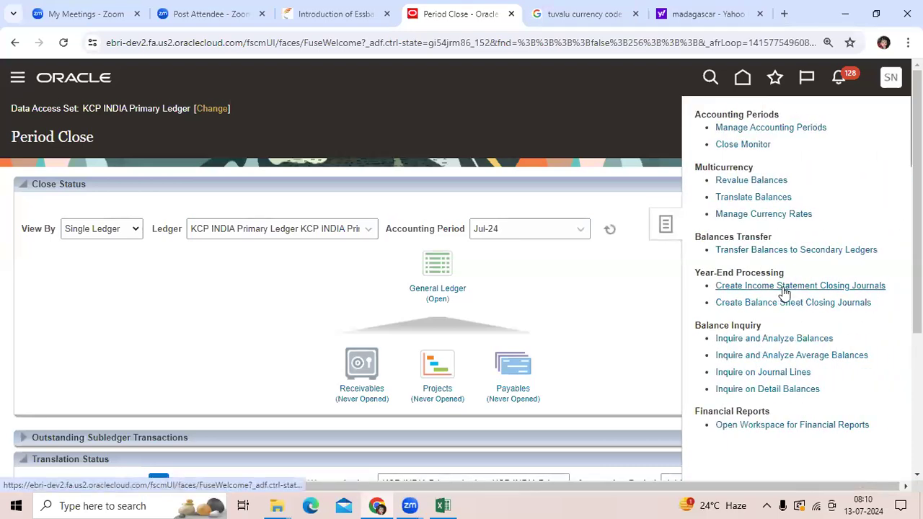
{"action": "mouse_move", "coordinate": [801, 286]}
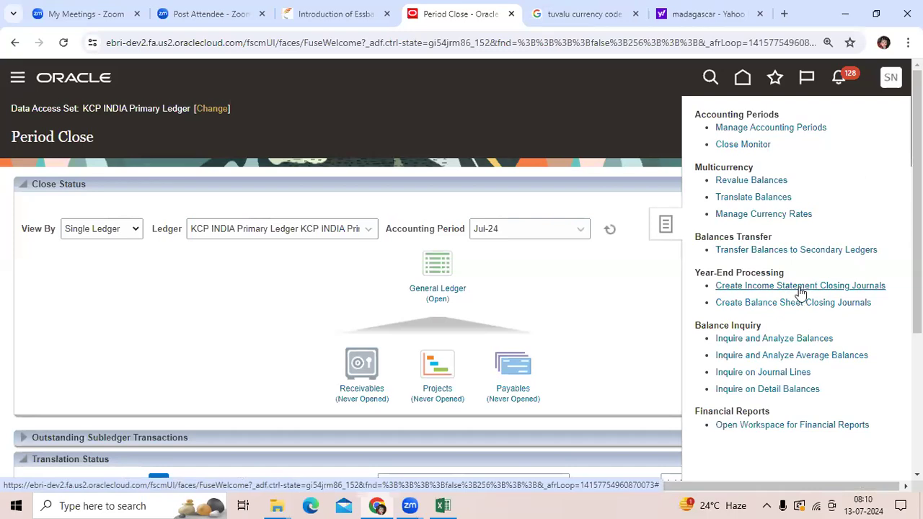
{"action": "mouse_move", "coordinate": [793, 302]}
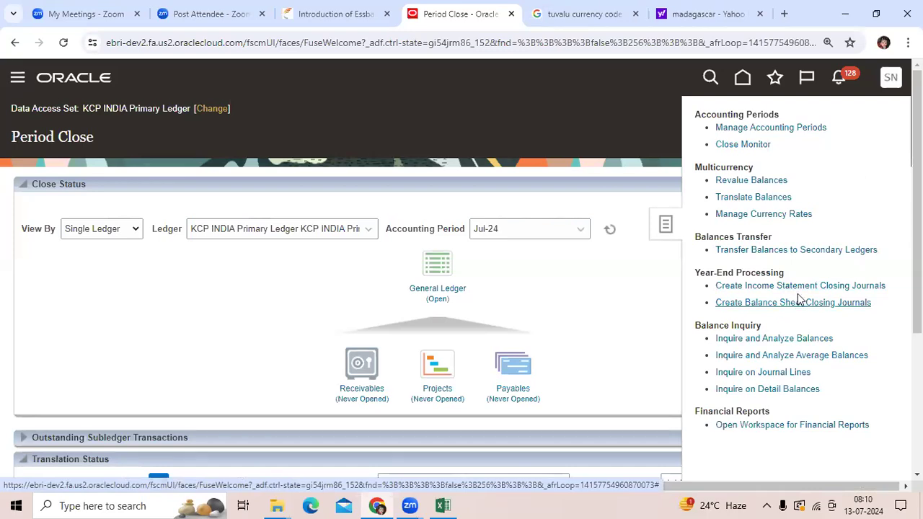
{"action": "mouse_move", "coordinate": [800, 286]}
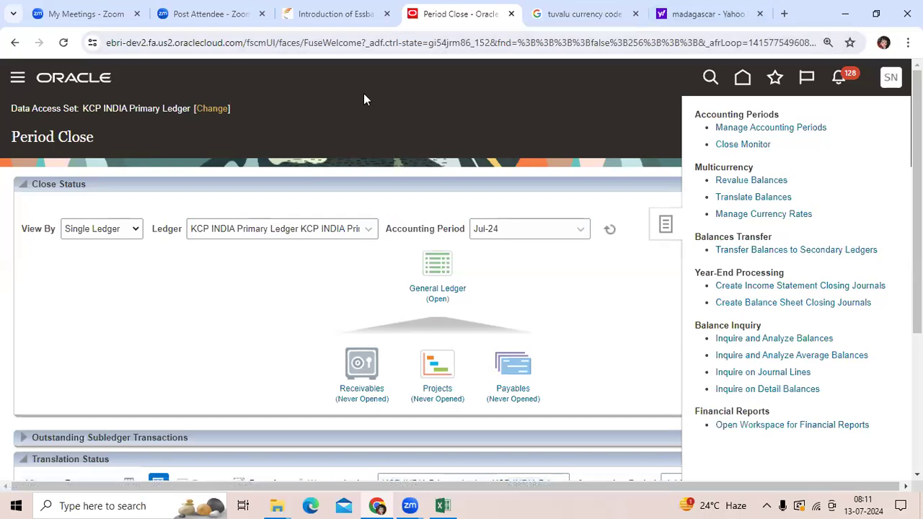
{"action": "mouse_move", "coordinate": [633, 233]}
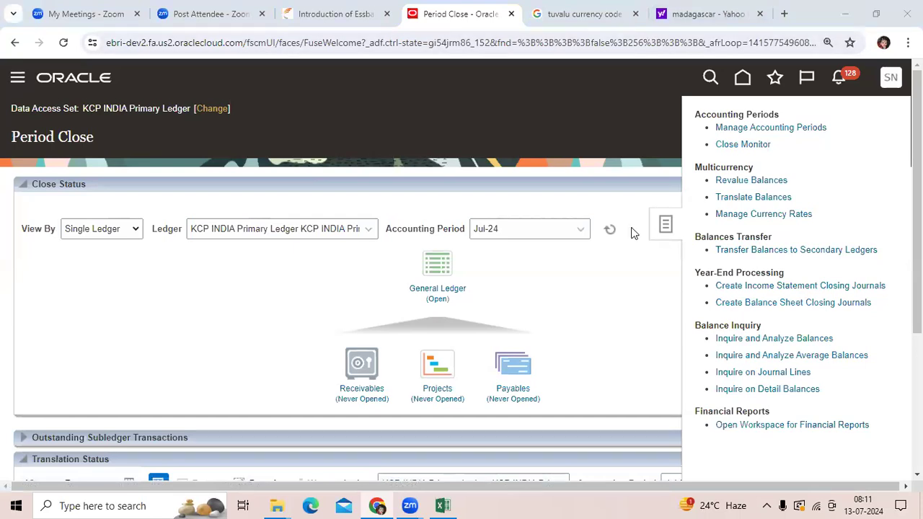